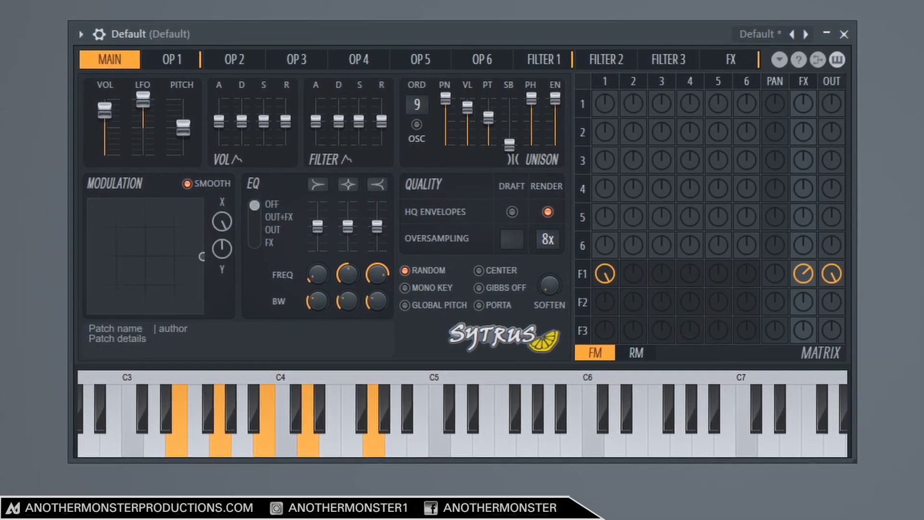
# Step: Load the Lofi Piano Sytrus preset and show operator 1's plucky volume envelope
pyautogui.click(843, 34)
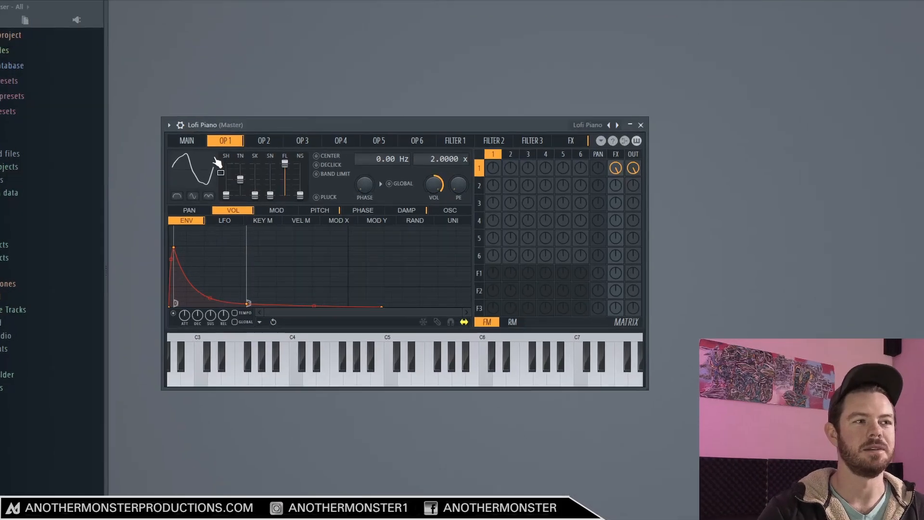
# Step: Reset Sytrus to the Default patch and set operator 1's waveform to Saw
pyautogui.click(169, 125)
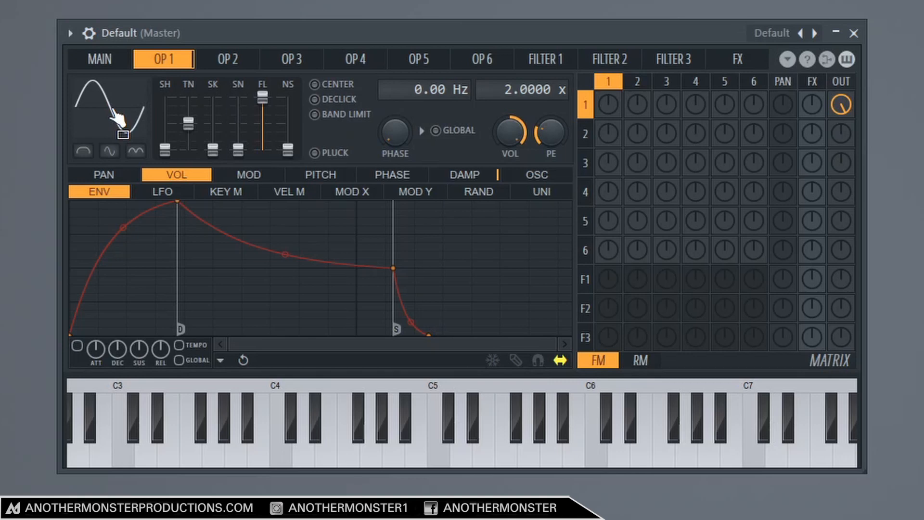
pyautogui.rightClick(109, 115)
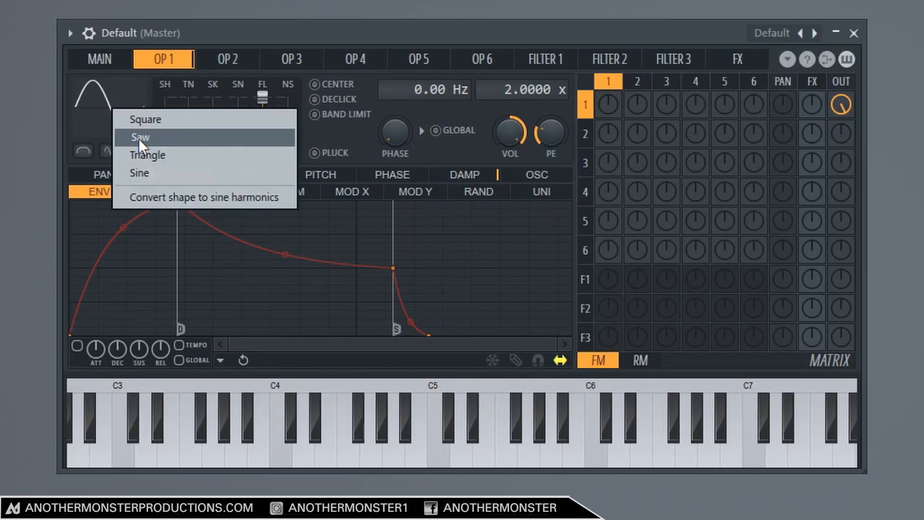
pyautogui.click(139, 137)
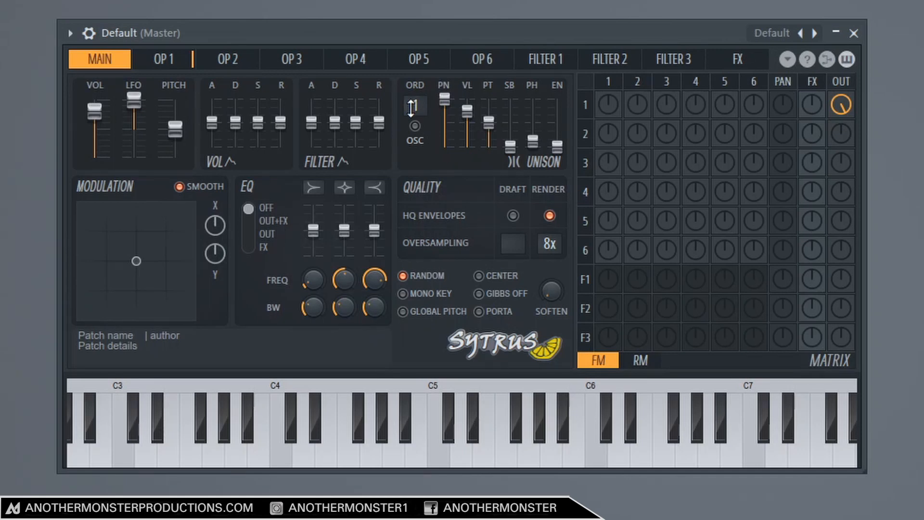
# Step: Set unison order to 9 voices, detune PT, raise PH to 100% and EN
pyautogui.moveTo(412, 106); pyautogui.dragTo(412, 94)
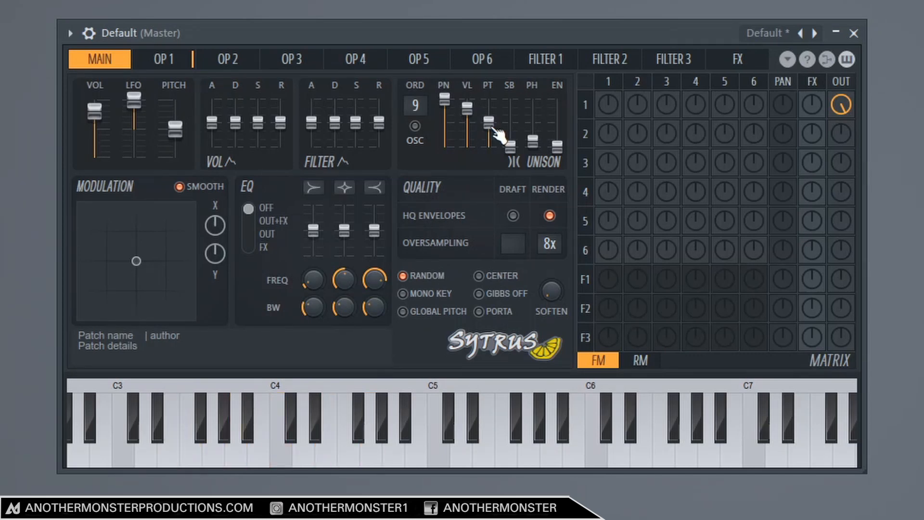
pyautogui.moveTo(488, 126); pyautogui.dragTo(507, 144)
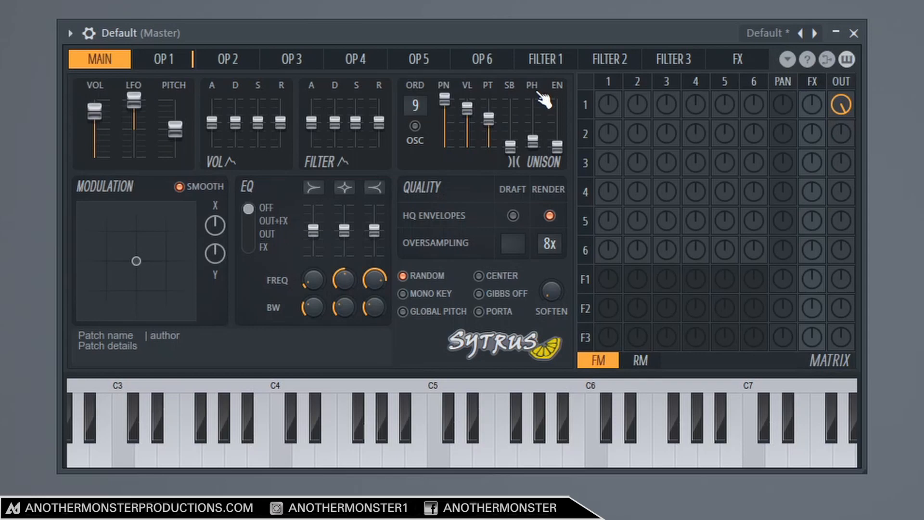
pyautogui.moveTo(547, 99)
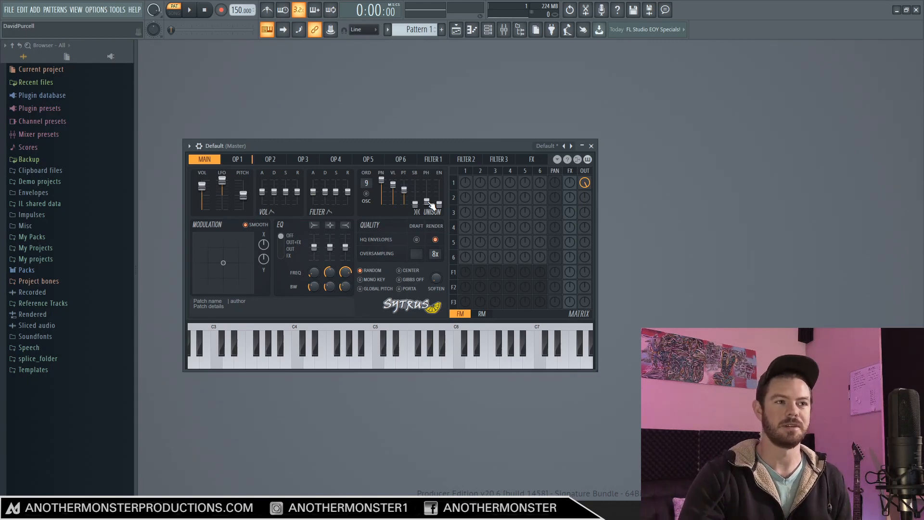
pyautogui.moveTo(428, 203); pyautogui.dragTo(428, 192)
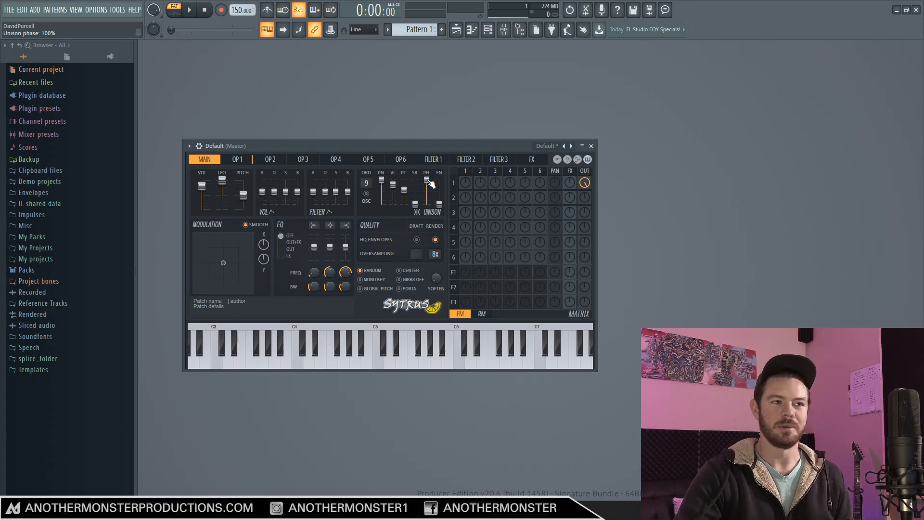
pyautogui.click(189, 10)
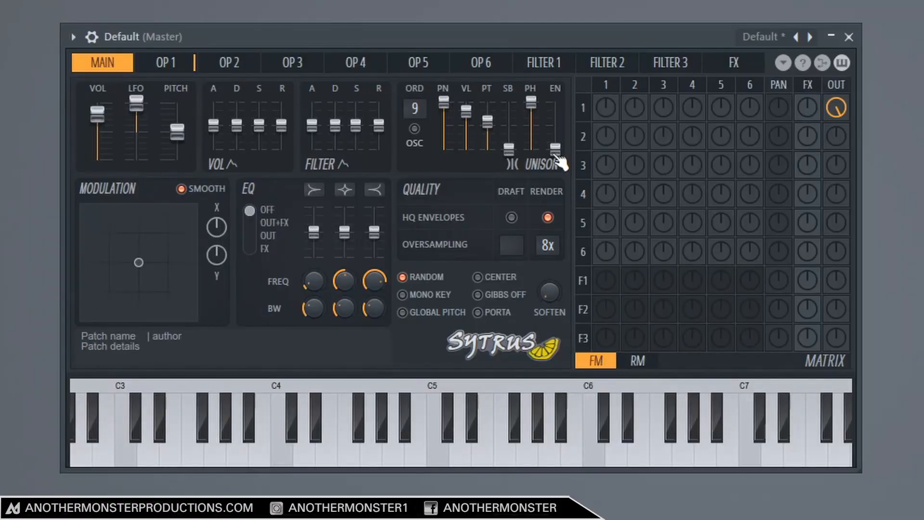
pyautogui.moveTo(553, 147); pyautogui.dragTo(553, 105)
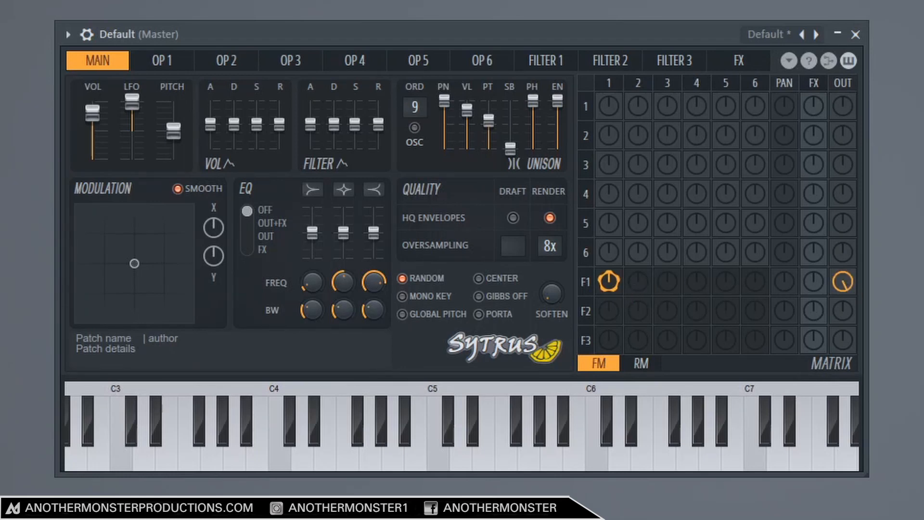
# Step: Route OP1 into filter 1 in the matrix and view operator 1's saw settings
pyautogui.click(610, 281)
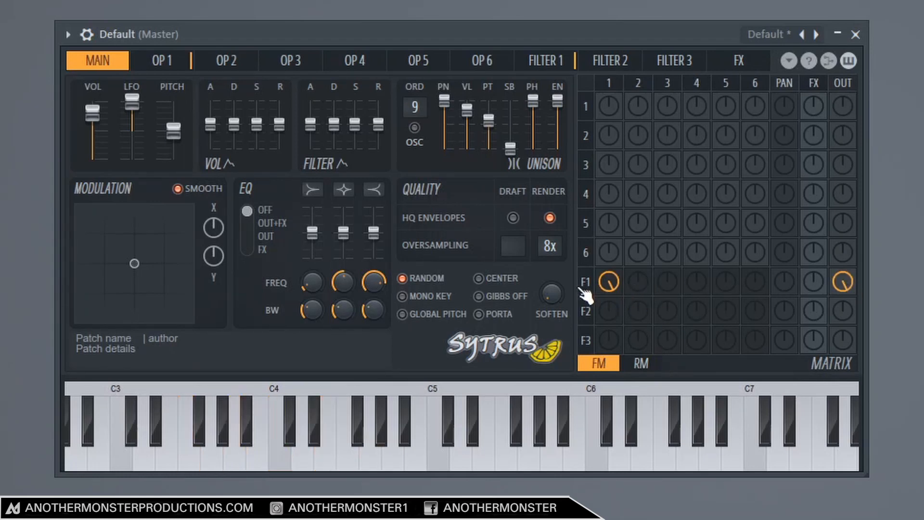
pyautogui.moveTo(262, 79)
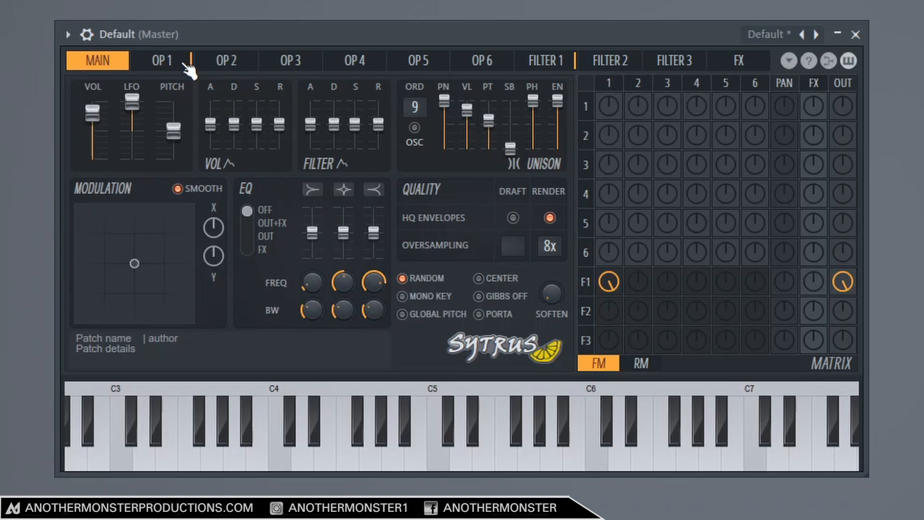
pyautogui.click(162, 60)
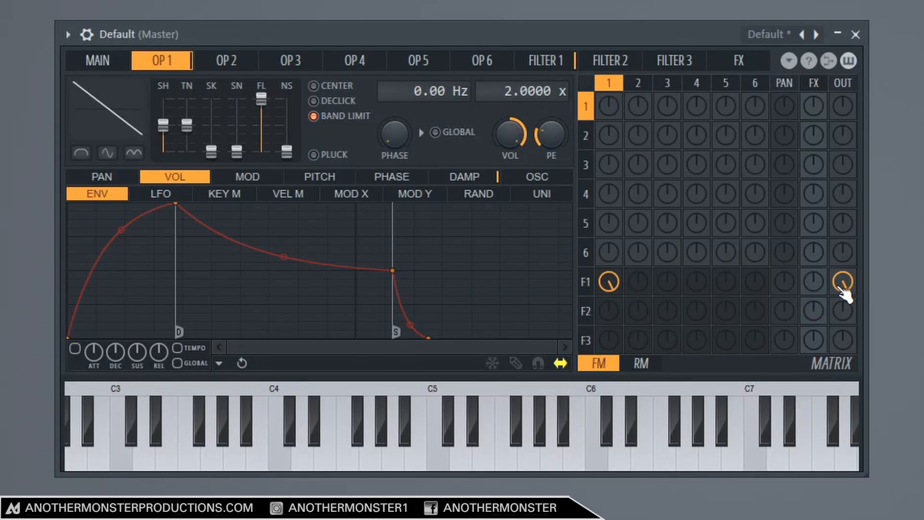
pyautogui.moveTo(557, 68)
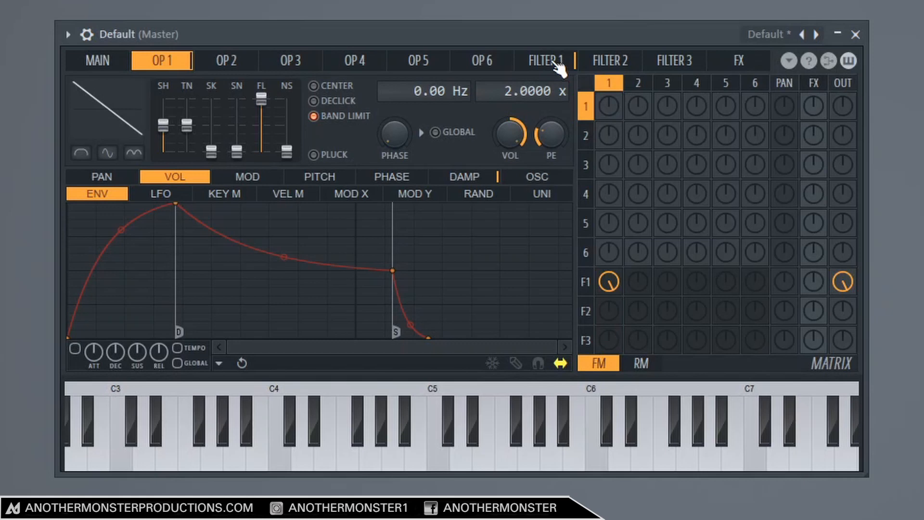
# Step: View filter 1's SVF page and check its high cutoff
pyautogui.click(544, 60)
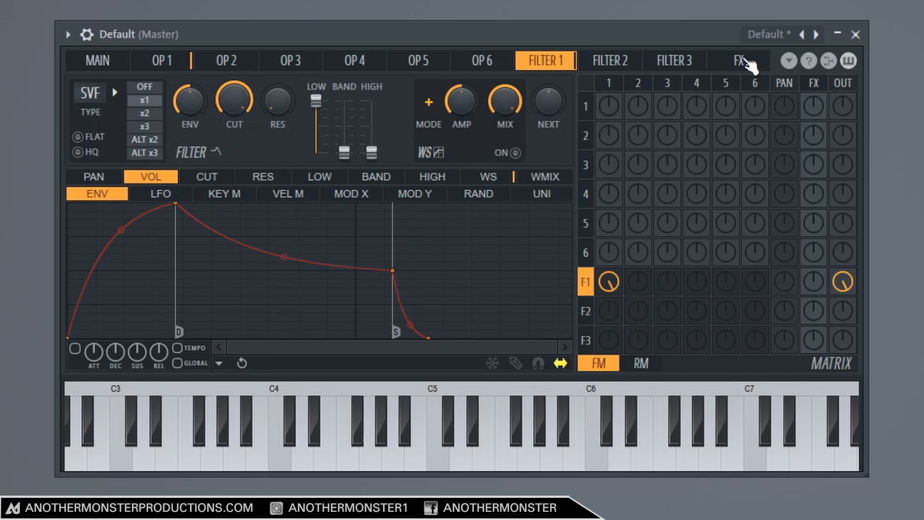
# Step: Show the FX page with its chorus, delay and reverb settings
pyautogui.click(737, 60)
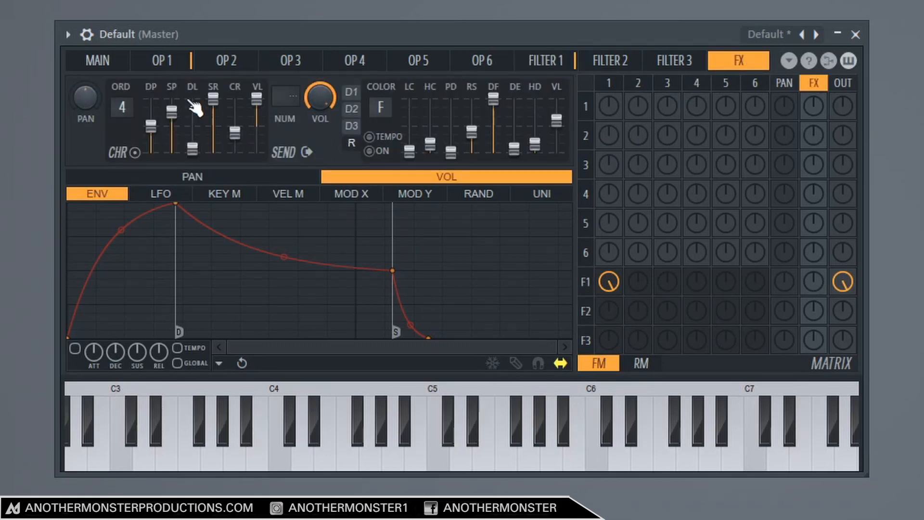
pyautogui.moveTo(118, 137)
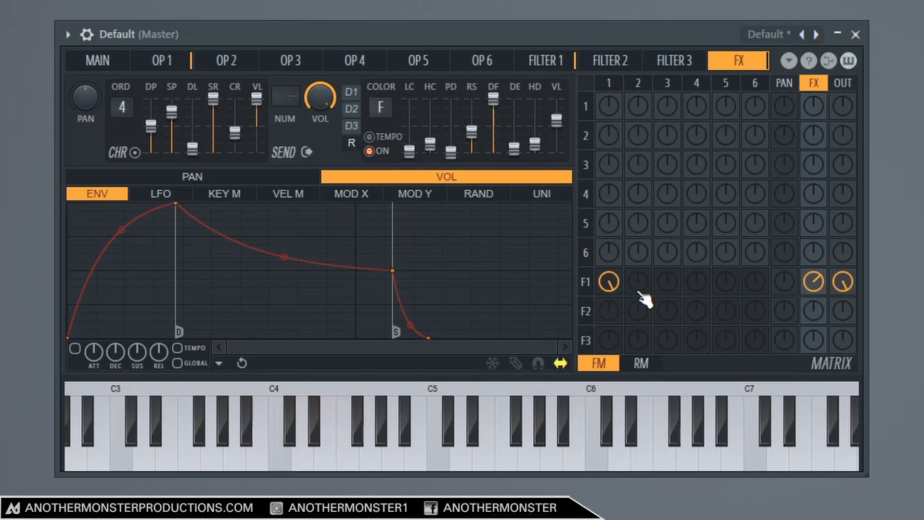
pyautogui.moveTo(722, 297)
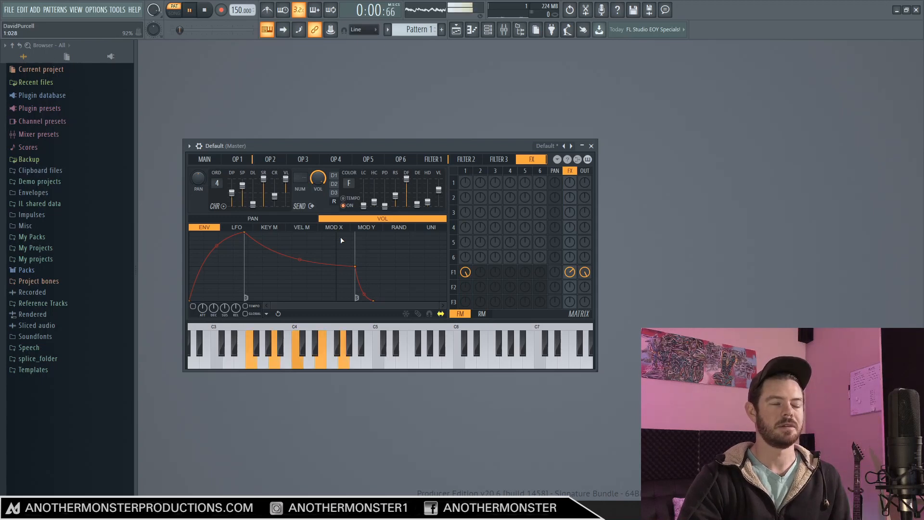
# Step: On the main page, sweep the modulation X/Y point around and back to centre
pyautogui.click(189, 10)
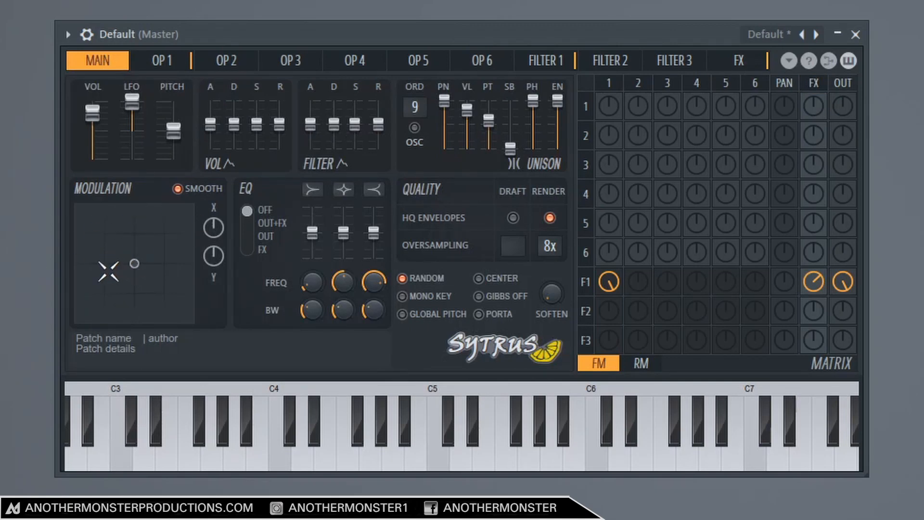
pyautogui.moveTo(109, 273); pyautogui.dragTo(131, 244)
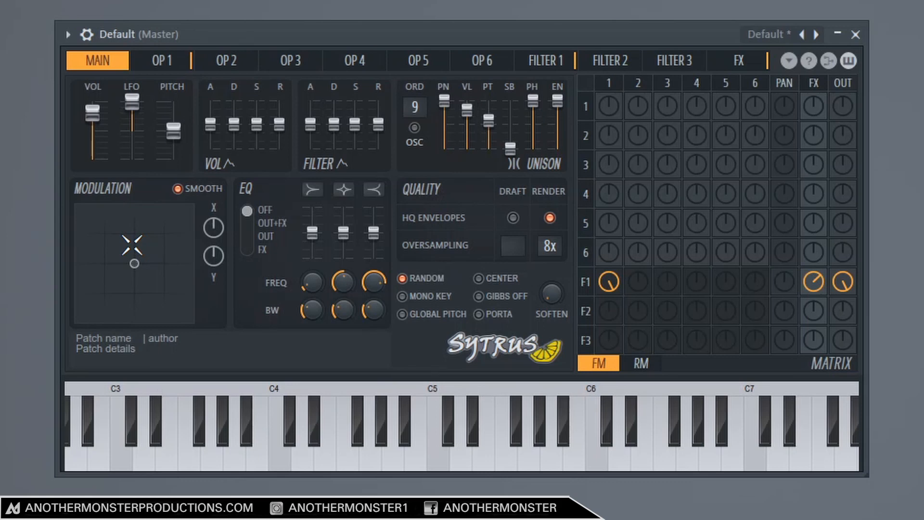
pyautogui.moveTo(133, 244); pyautogui.dragTo(140, 239)
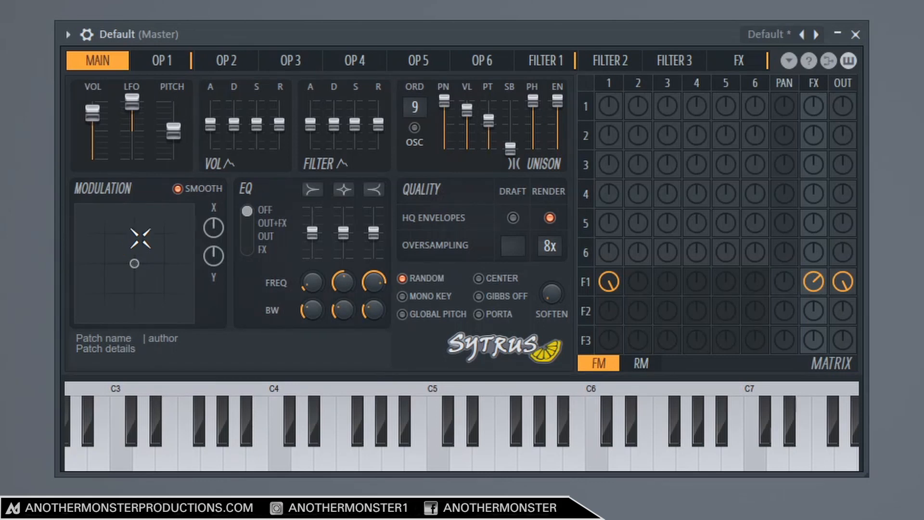
pyautogui.moveTo(141, 239); pyautogui.dragTo(123, 246)
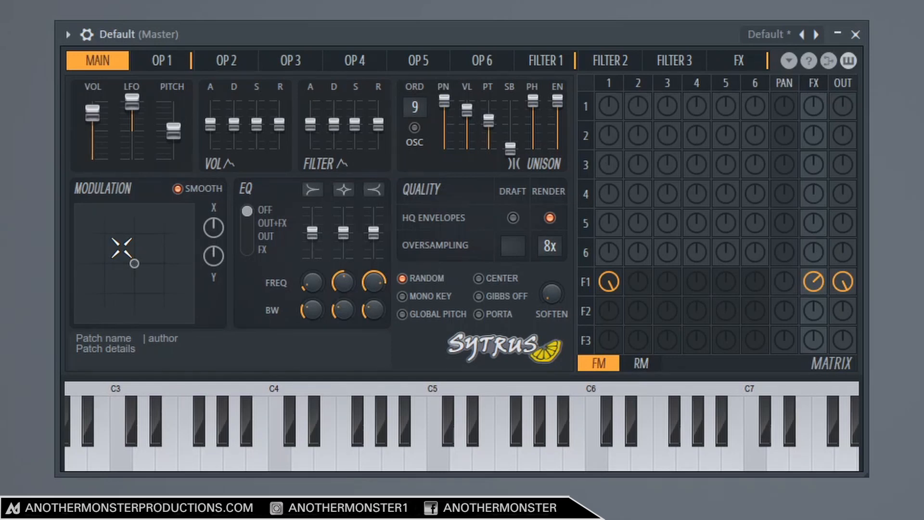
pyautogui.moveTo(122, 246); pyautogui.dragTo(159, 254)
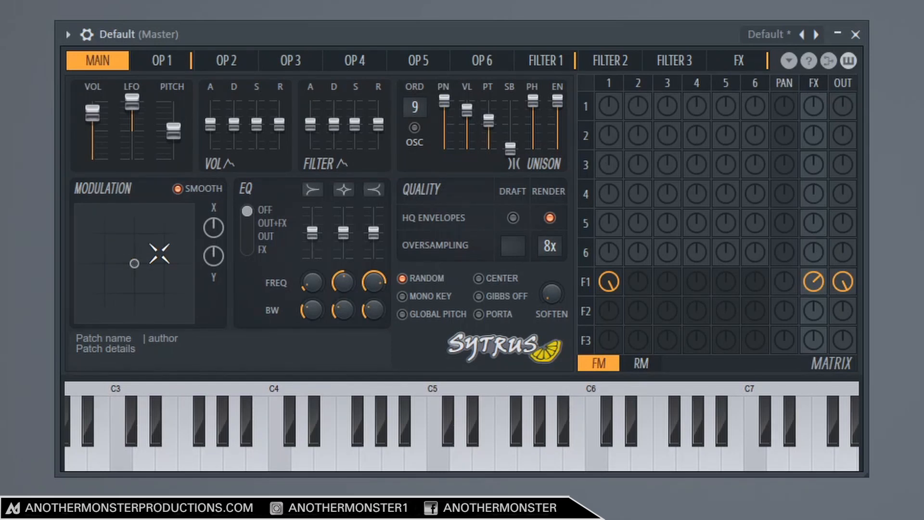
pyautogui.moveTo(133, 263); pyautogui.dragTo(127, 241)
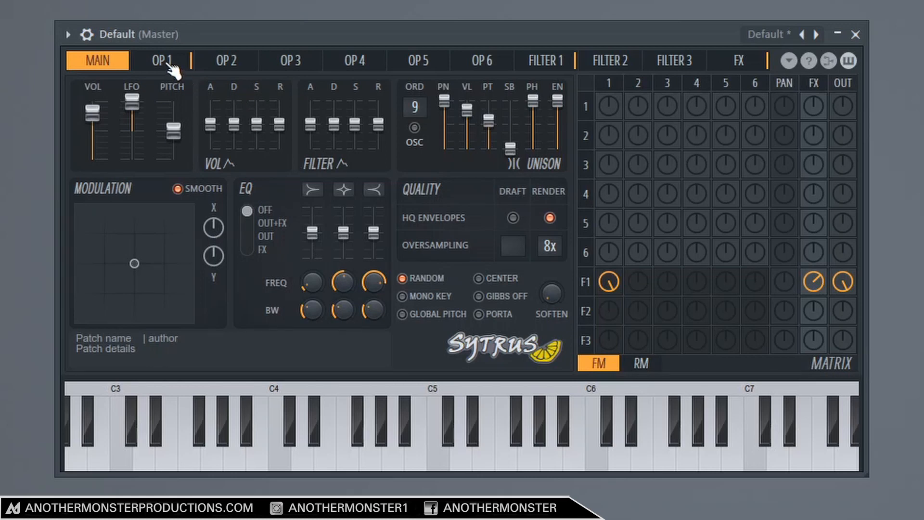
# Step: Sweep the Mod X amount while a chord plays to hear operator 1's volume swell
pyautogui.click(162, 60)
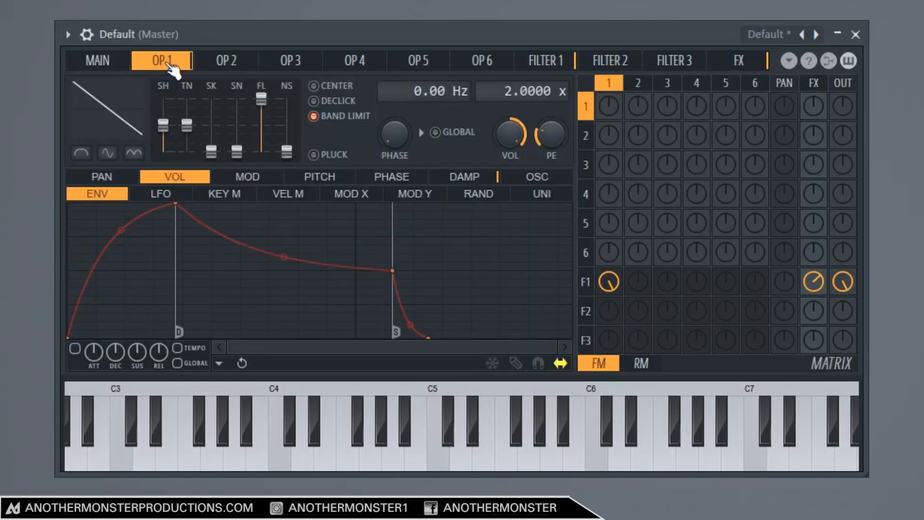
pyautogui.click(351, 193)
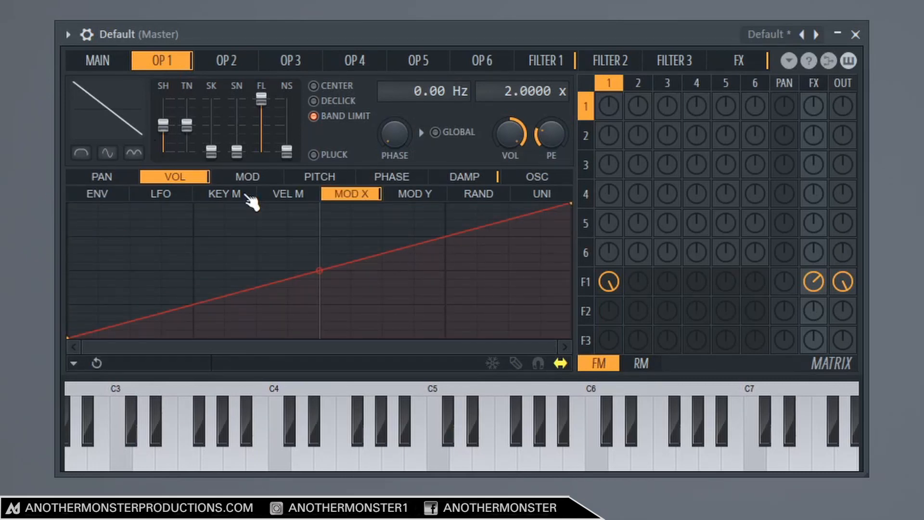
pyautogui.click(97, 59)
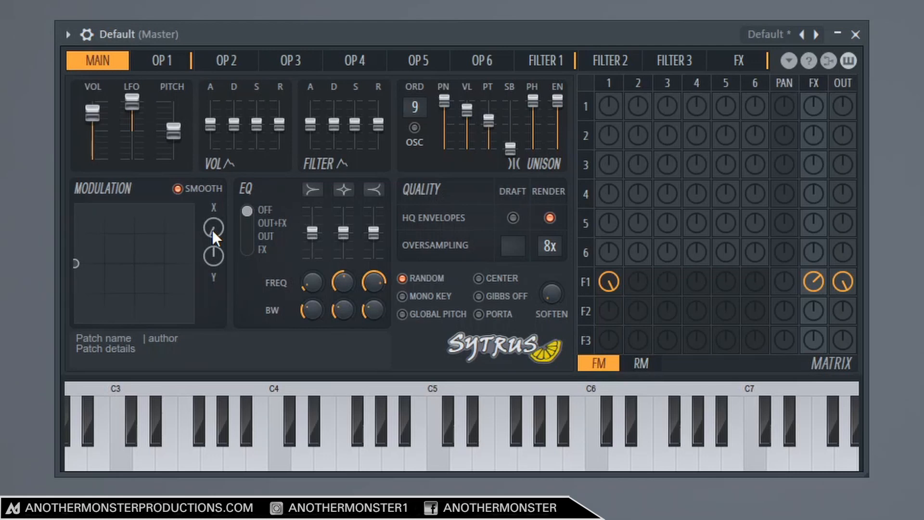
pyautogui.moveTo(212, 226); pyautogui.dragTo(212, 220)
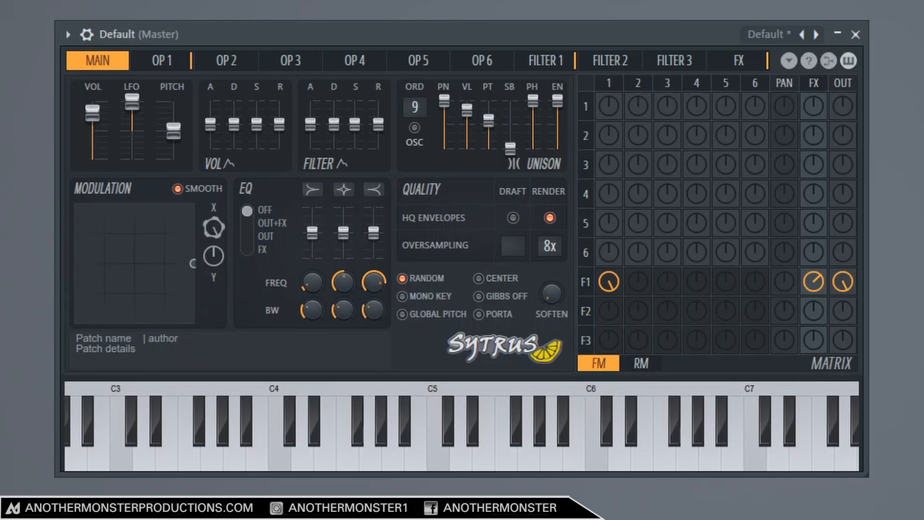
pyautogui.moveTo(213, 230)
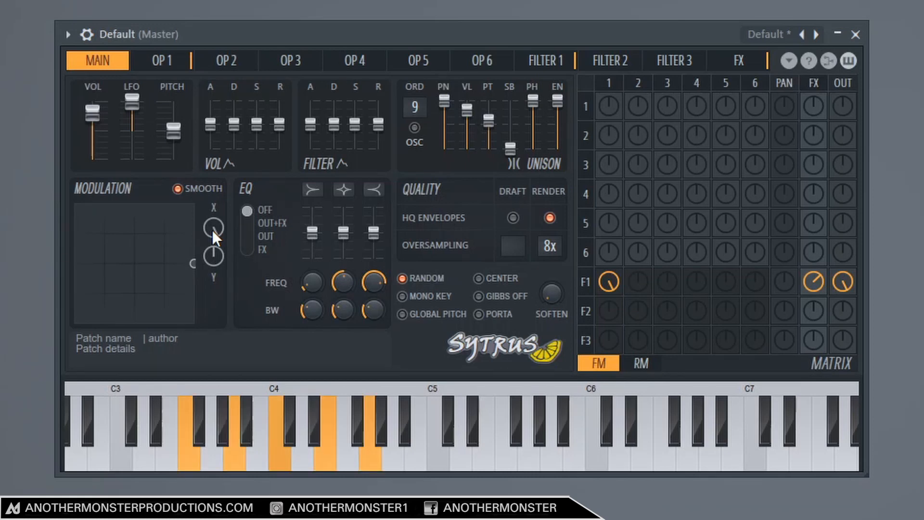
pyautogui.click(212, 227)
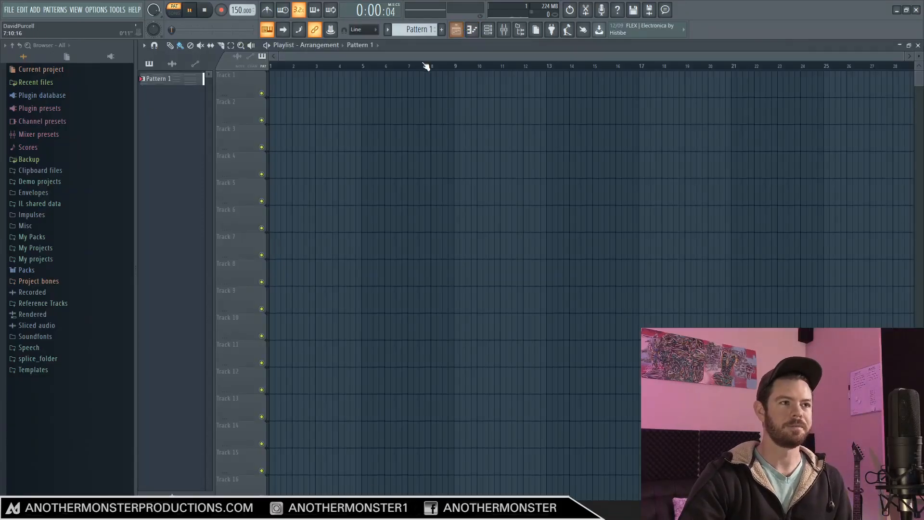
# Step: Place Pattern 1 and draw swell points on the Modulation X automation clip
pyautogui.click(173, 9)
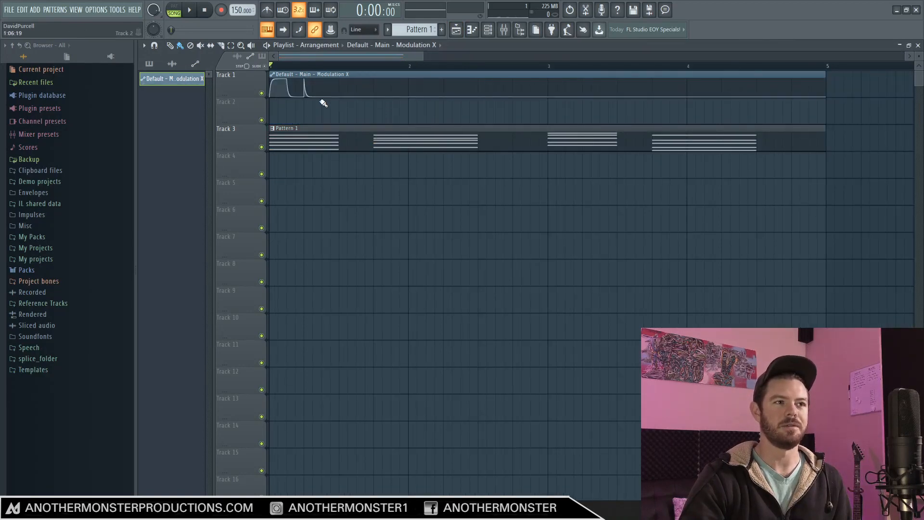
pyautogui.click(309, 88)
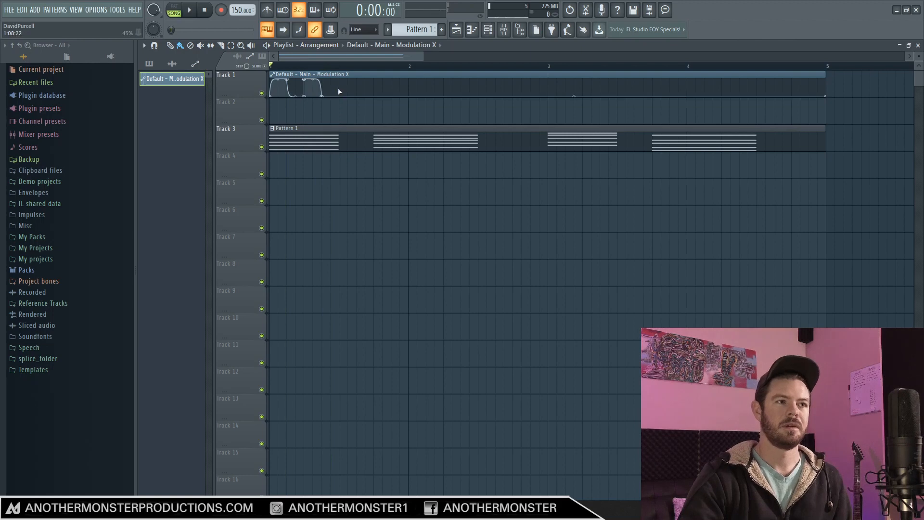
pyautogui.moveTo(338, 77); pyautogui.dragTo(824, 91)
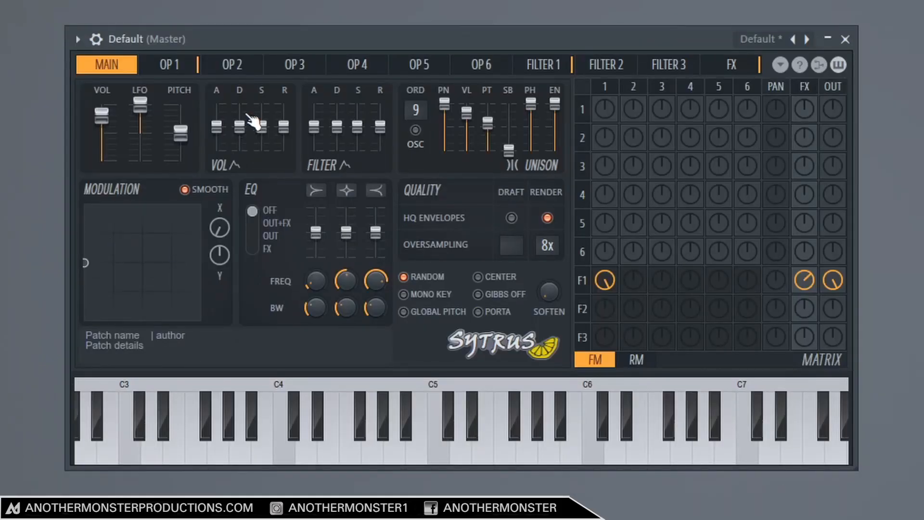
# Step: Make operator 2 a saw at 1x pitch with volume rising via Mod X
pyautogui.click(230, 64)
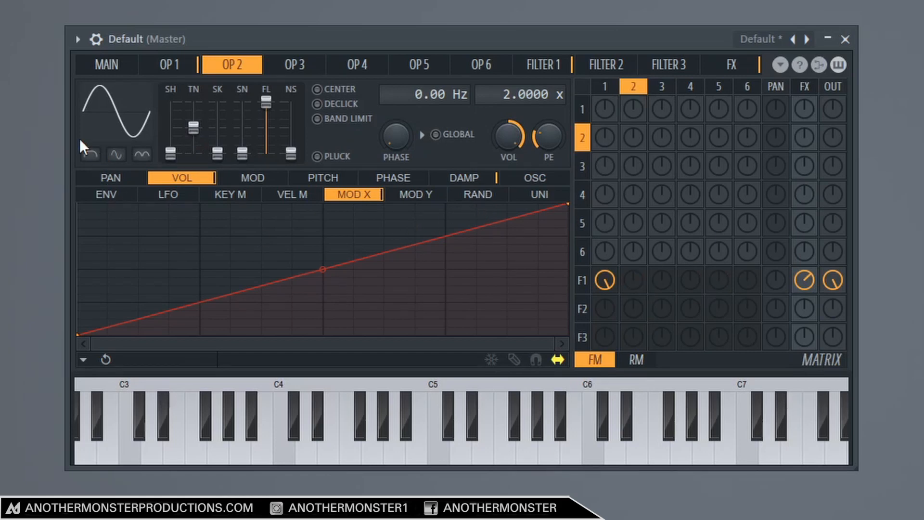
pyautogui.click(318, 119)
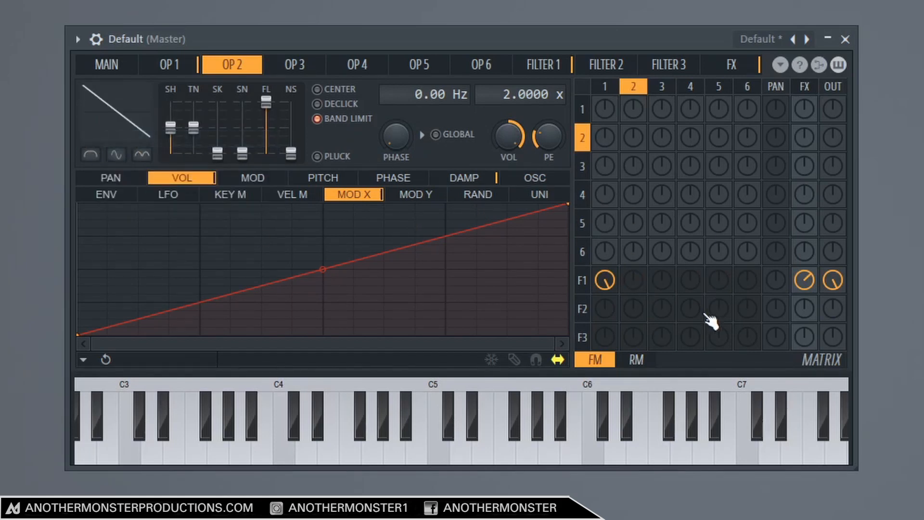
pyautogui.click(632, 280)
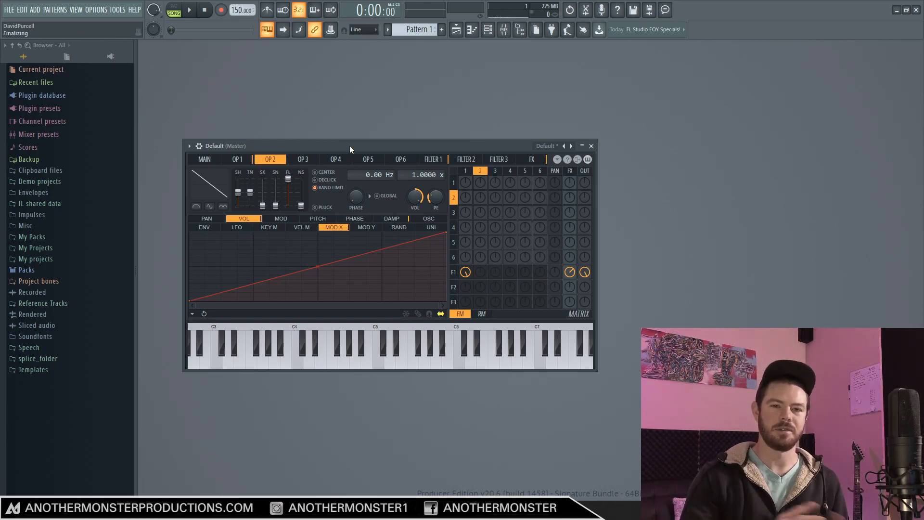
# Step: Load Fruity Balance and Fruity Peak Controller into mixer slots 1 and 2, then open Balance volume options
pyautogui.click(189, 145)
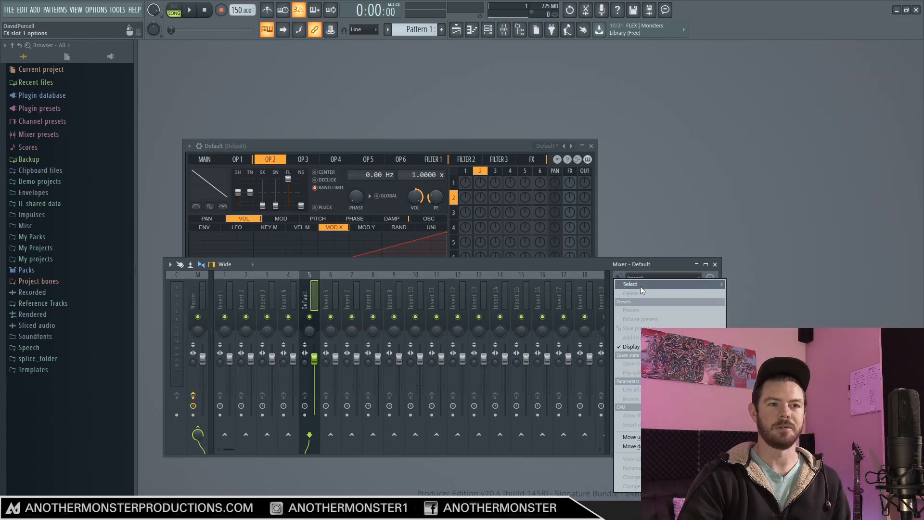
pyautogui.click(637, 289)
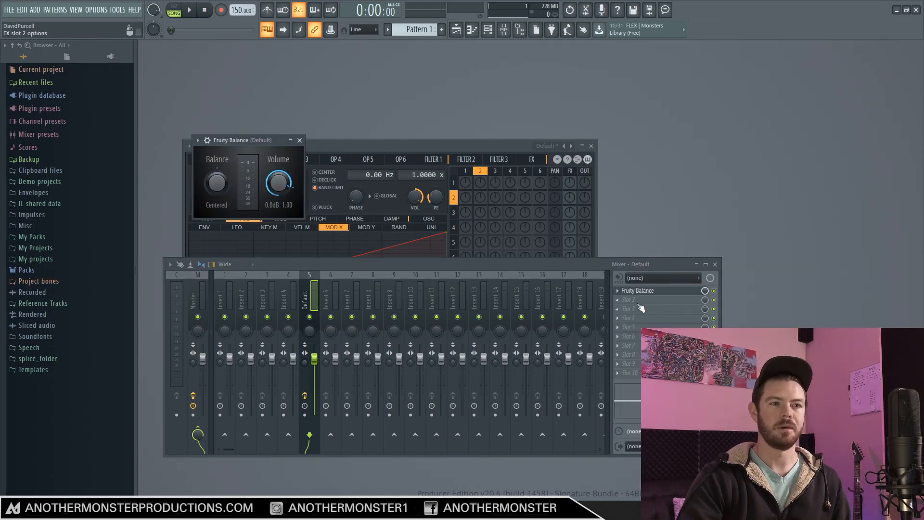
pyautogui.rightClick(654, 299)
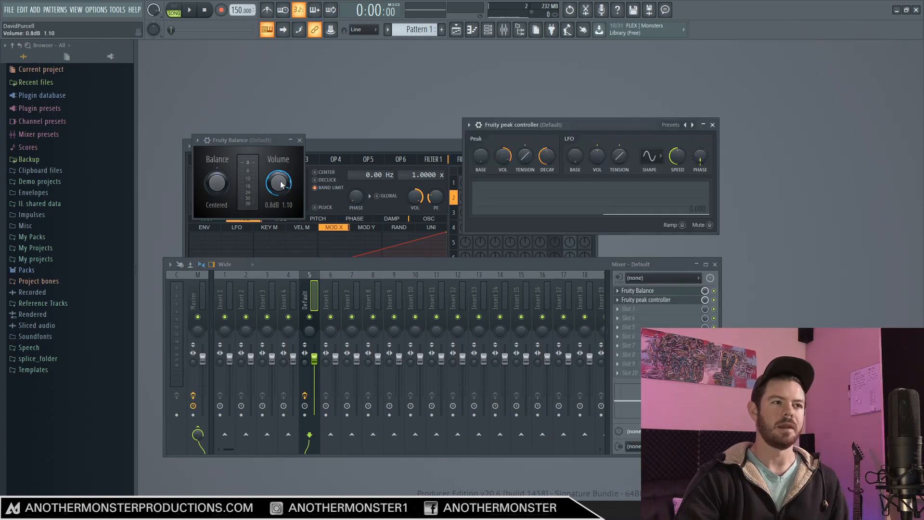
pyautogui.rightClick(278, 182)
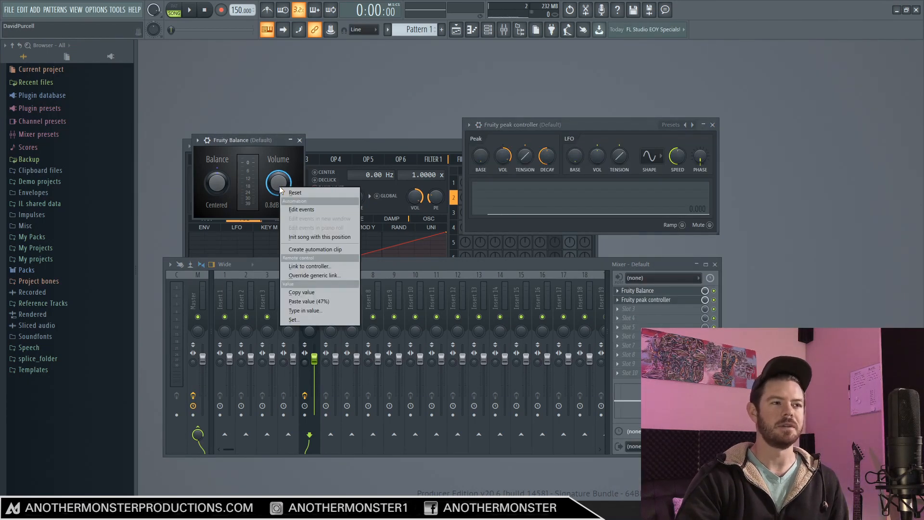
# Step: Link Balance volume to internal controller Peak ctrl - Peak+LFO using the 1-Input mapping
pyautogui.click(309, 266)
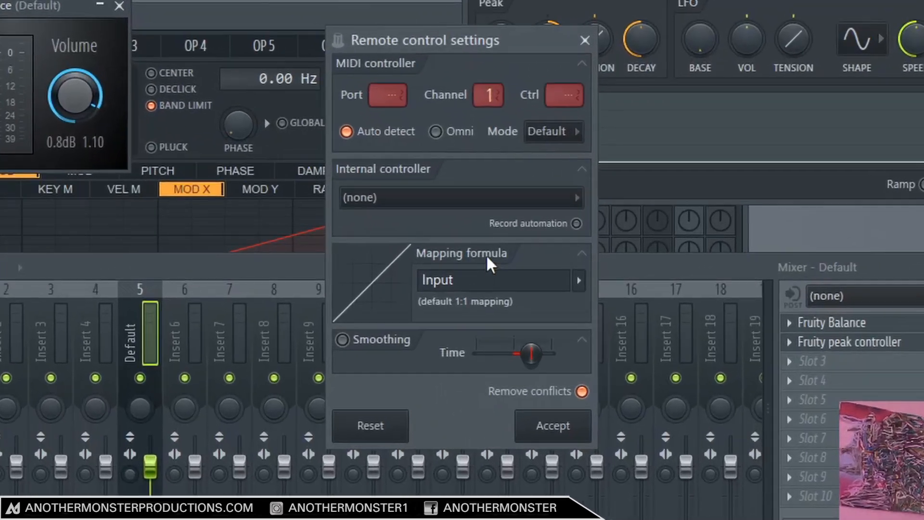
pyautogui.click(460, 197)
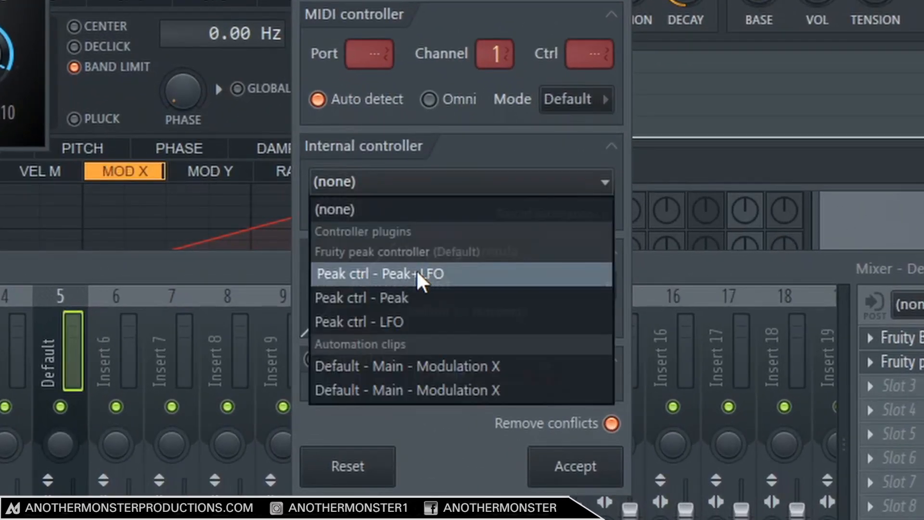
pyautogui.click(380, 274)
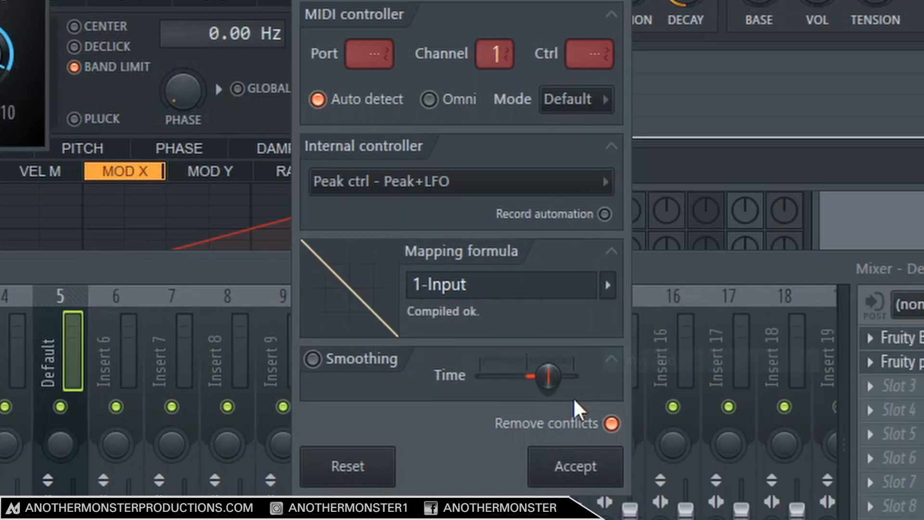
pyautogui.click(574, 465)
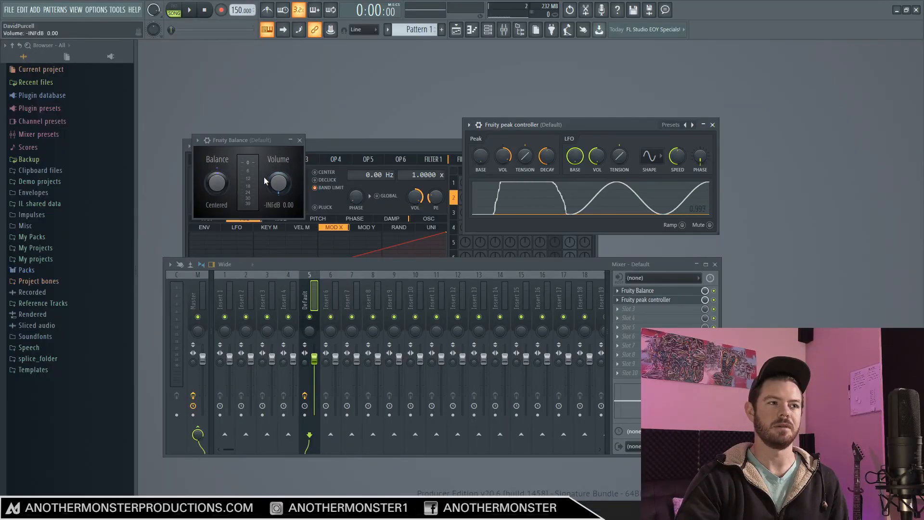
# Step: Set the peak controller's LFO amount to 100%, adjust LFO base, and slow the LFO speed
pyautogui.moveTo(277, 183); pyautogui.dragTo(277, 174)
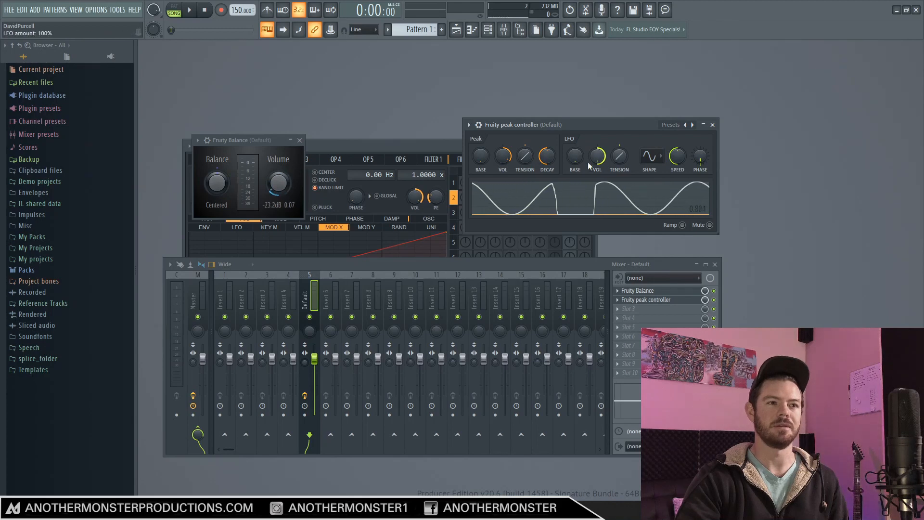
pyautogui.moveTo(676, 154); pyautogui.dragTo(676, 165)
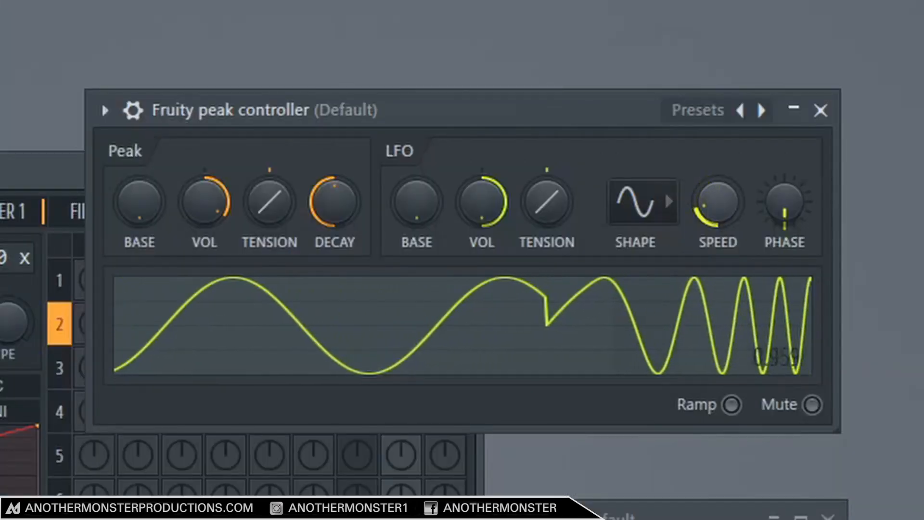
pyautogui.moveTo(717, 203); pyautogui.dragTo(717, 236)
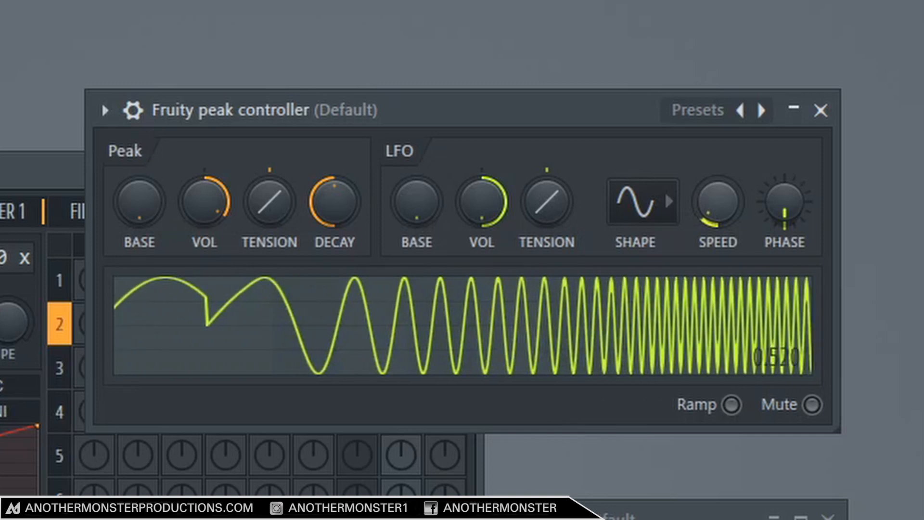
pyautogui.moveTo(717, 209); pyautogui.dragTo(716, 189)
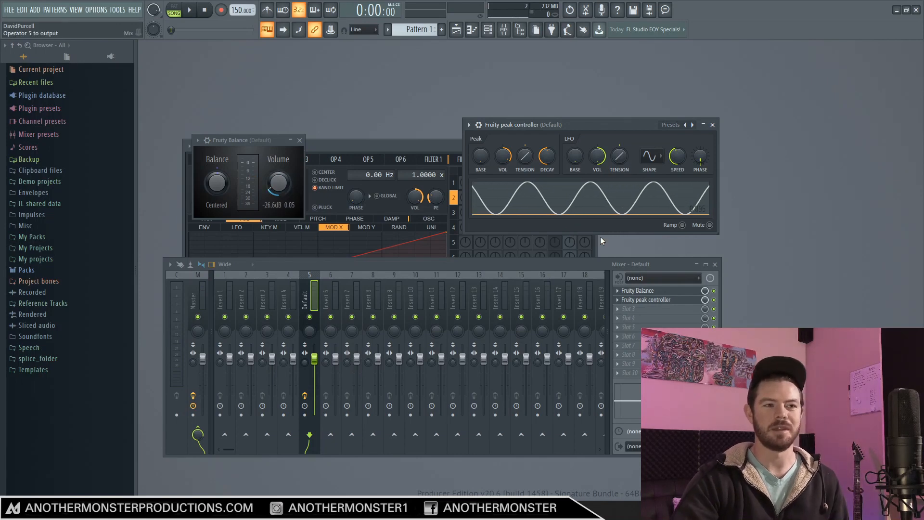
pyautogui.moveTo(278, 183); pyautogui.dragTo(278, 171)
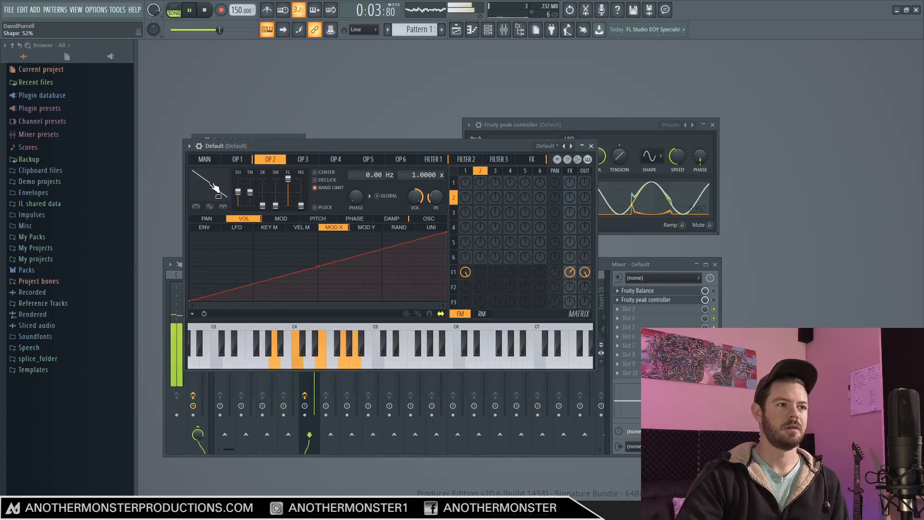
# Step: Reshape operator 2's waveform and set the Unison VL slider to 80%
pyautogui.click(236, 159)
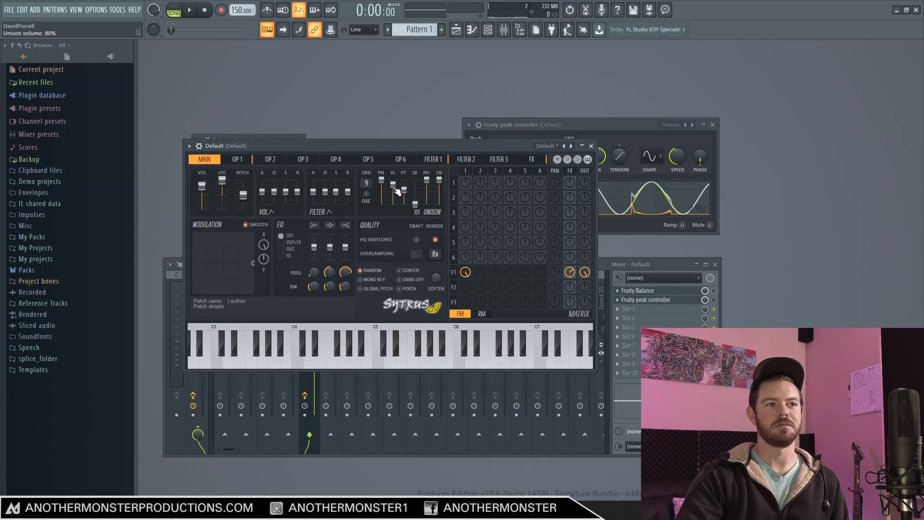
pyautogui.moveTo(391, 186); pyautogui.dragTo(392, 194)
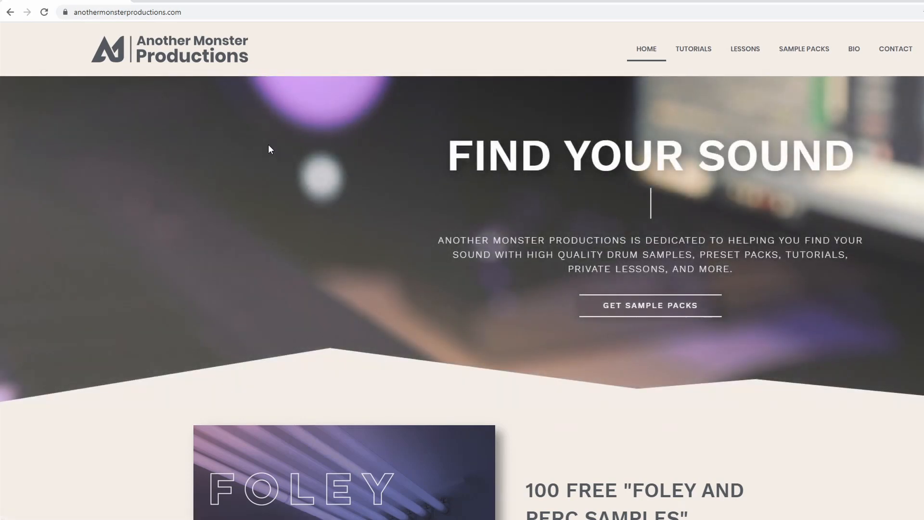
# Step: Scroll the Another Monster Productions homepage down to the free Foley and Perc Samples pack
pyautogui.scroll(-3)
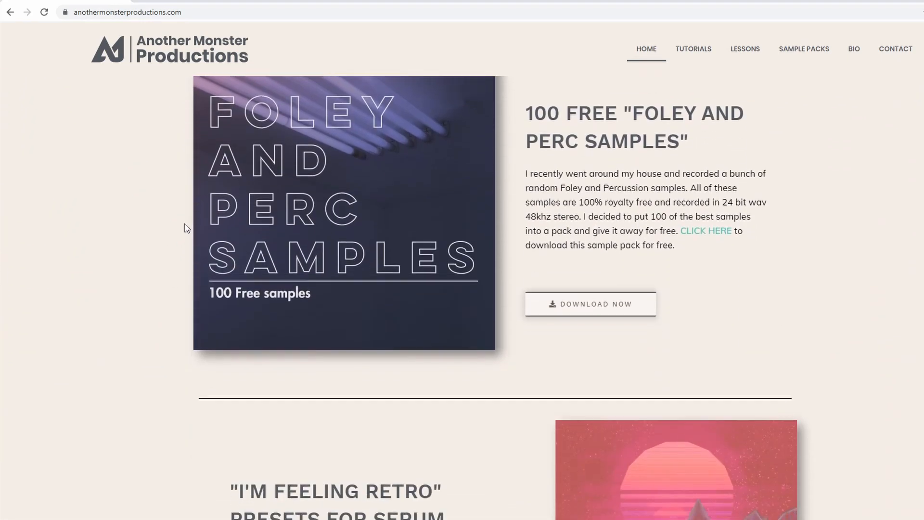